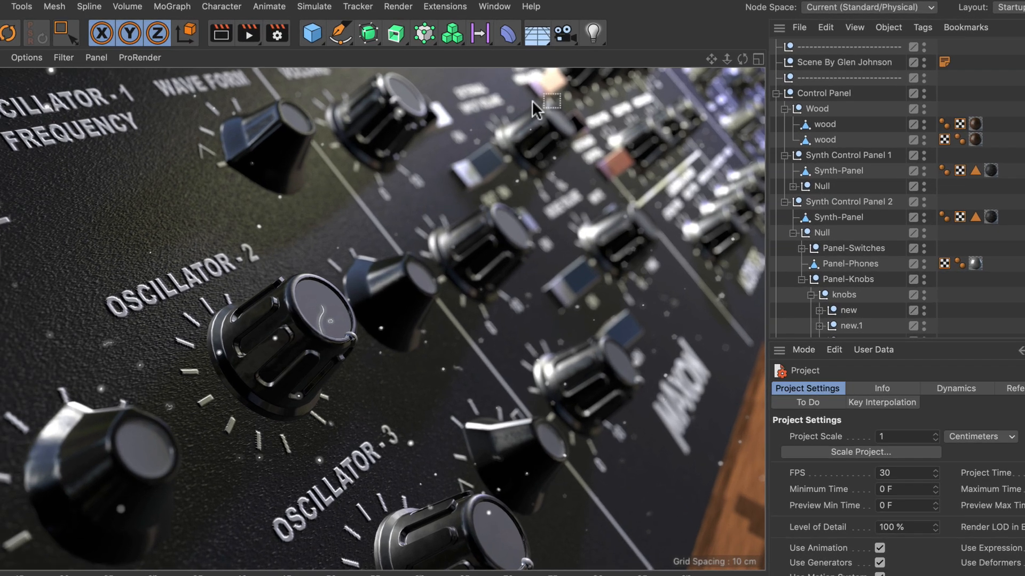
Step: Show the Project Asset Inspector listing the synth scene's textures and file paths
left_click(494, 6)
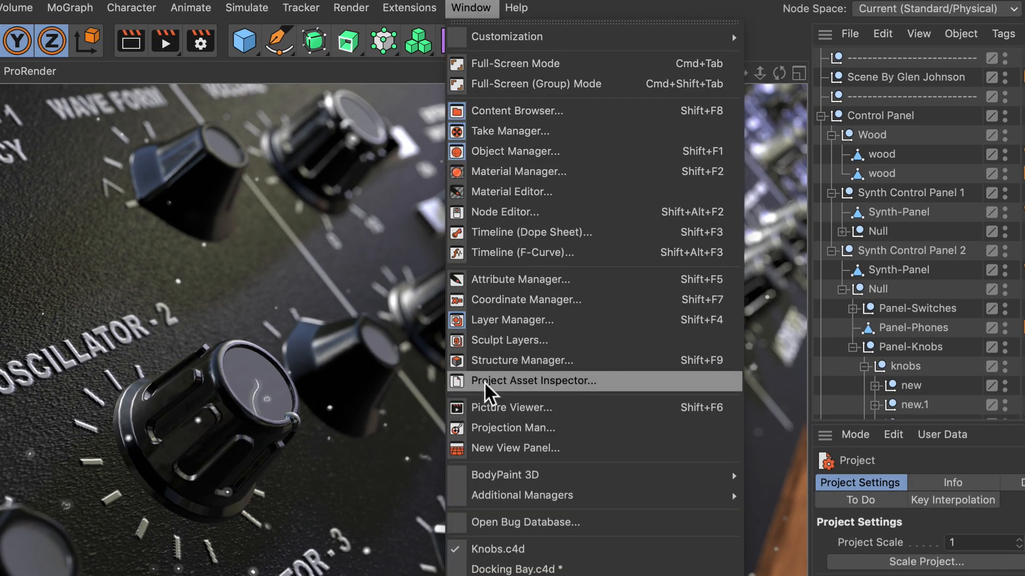
left_click(531, 381)
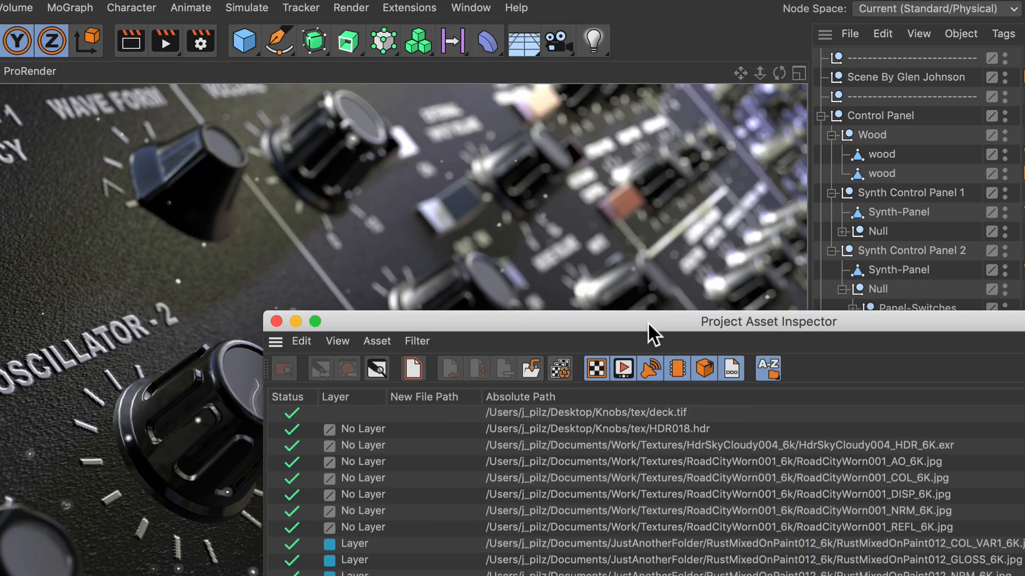
left_click_drag(767, 321, 496, 29)
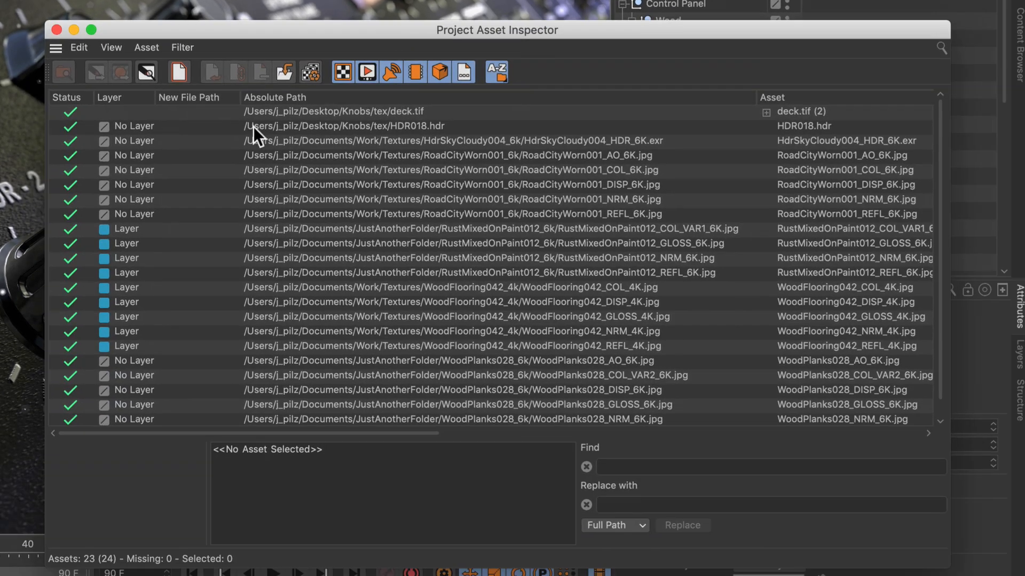
mouse_move(441, 418)
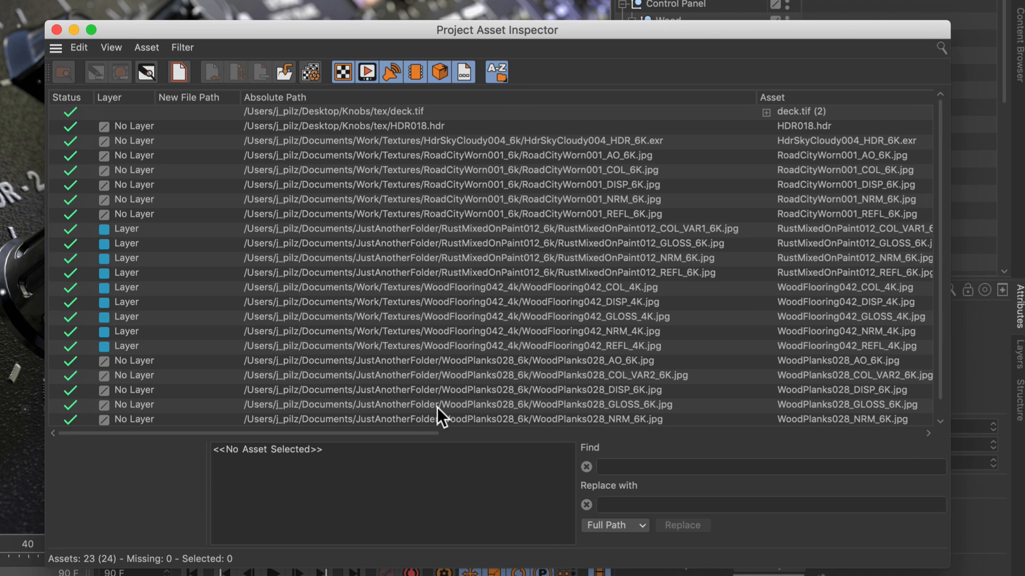
mouse_move(308, 354)
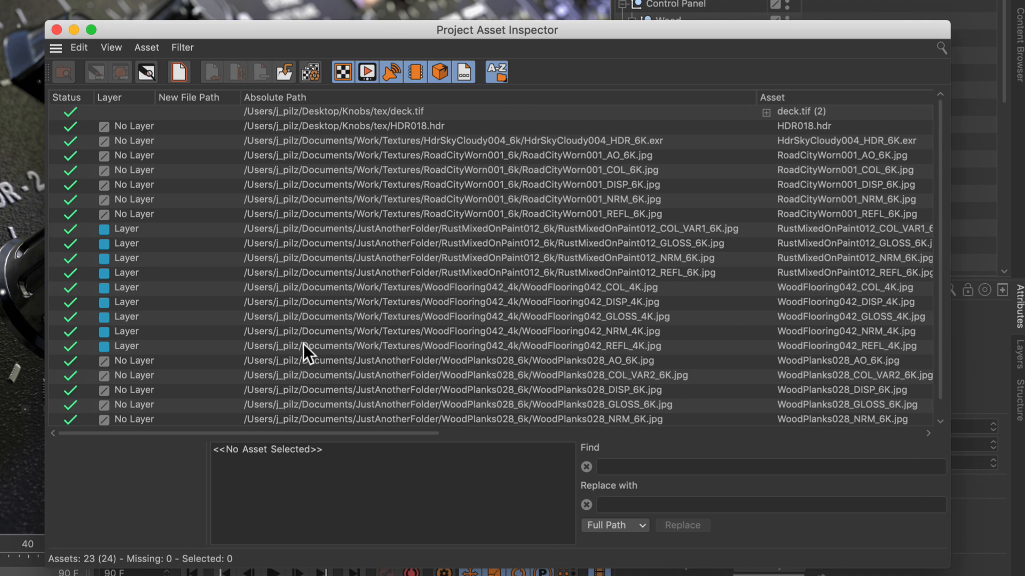
mouse_move(464, 308)
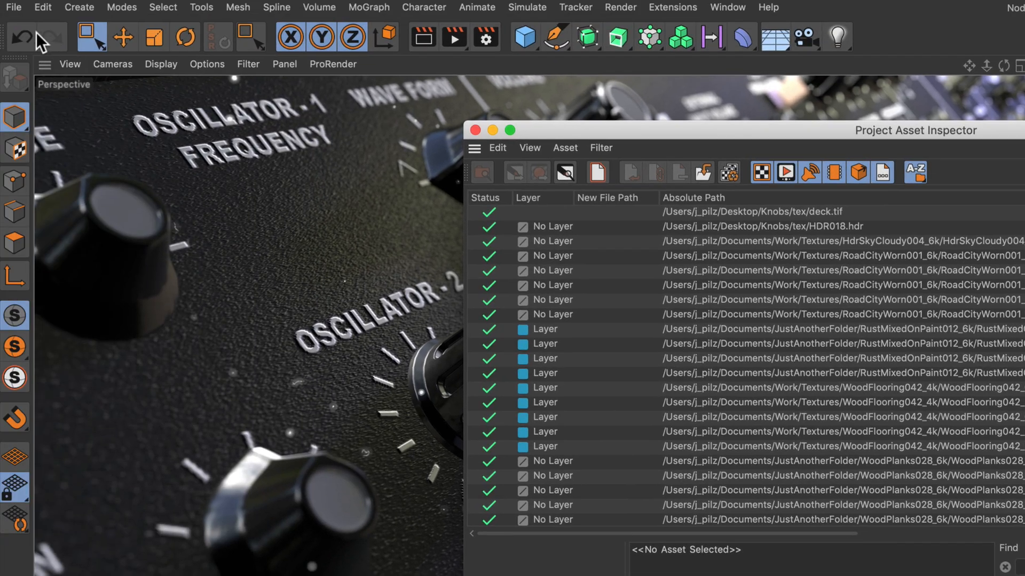
Step: Save the project with assets as ControlPanel so texture paths point to its tex folder
left_click(13, 7)
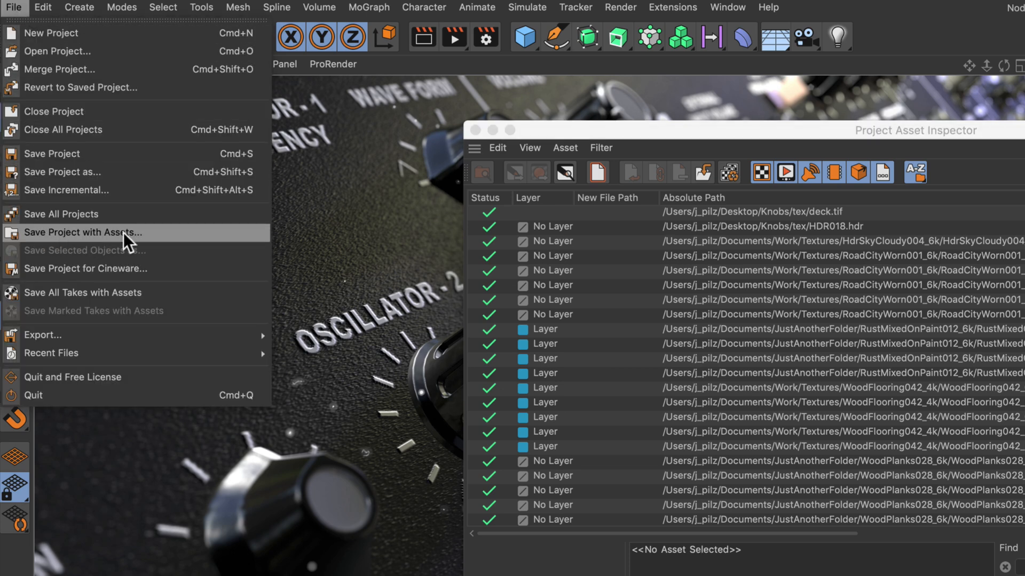
left_click(82, 234)
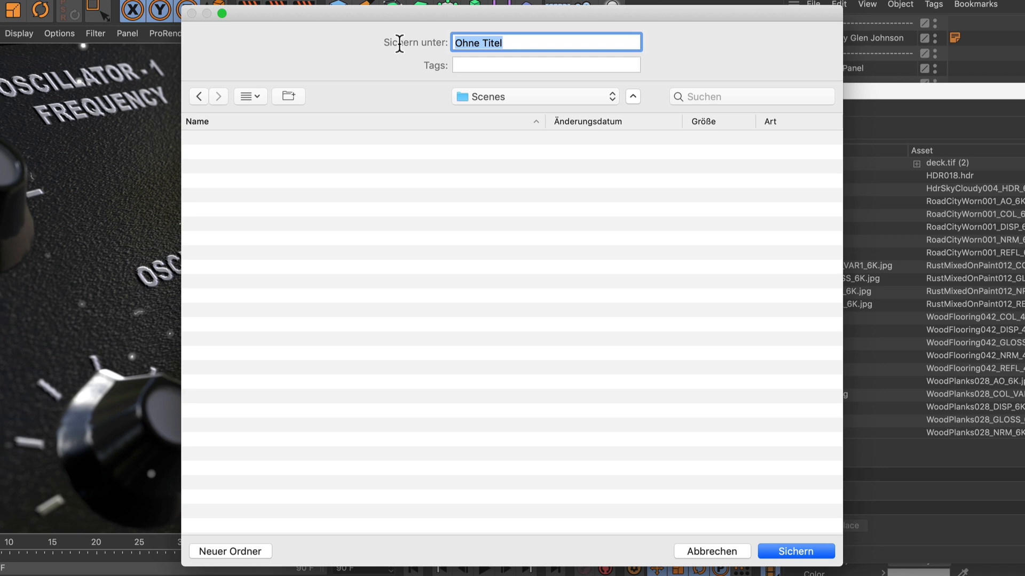
type("Contro")
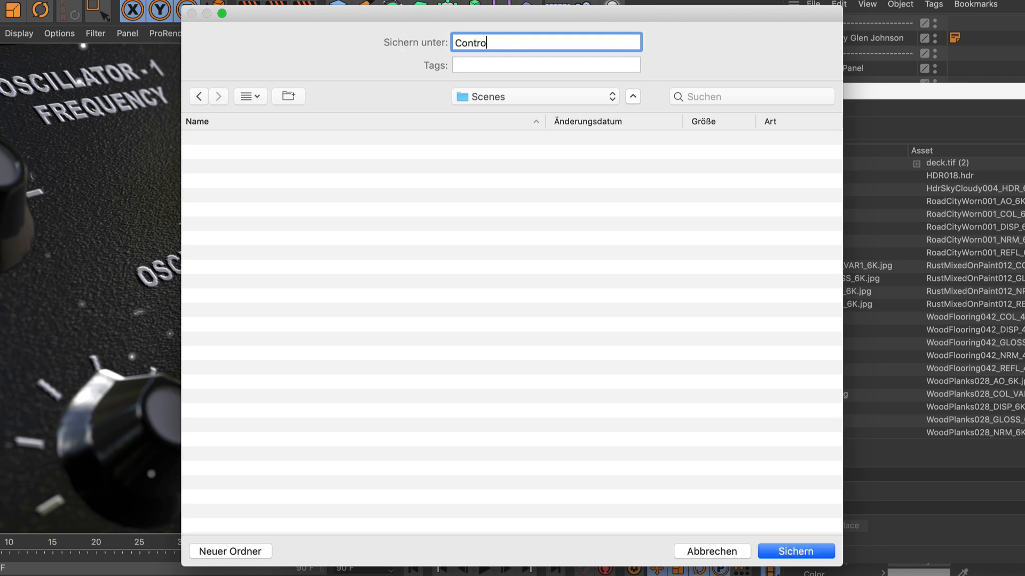
type("lPanel")
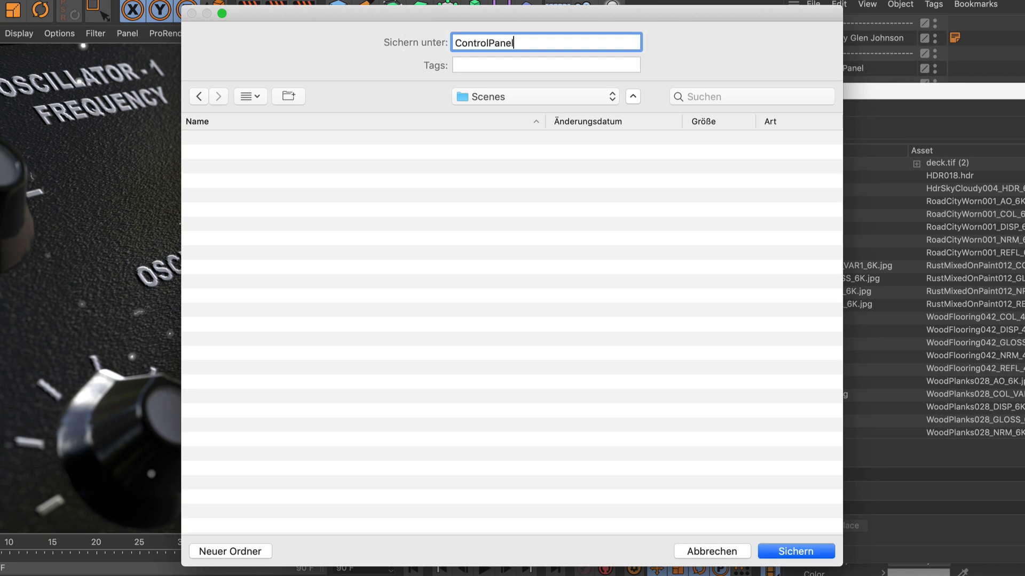
left_click(794, 550)
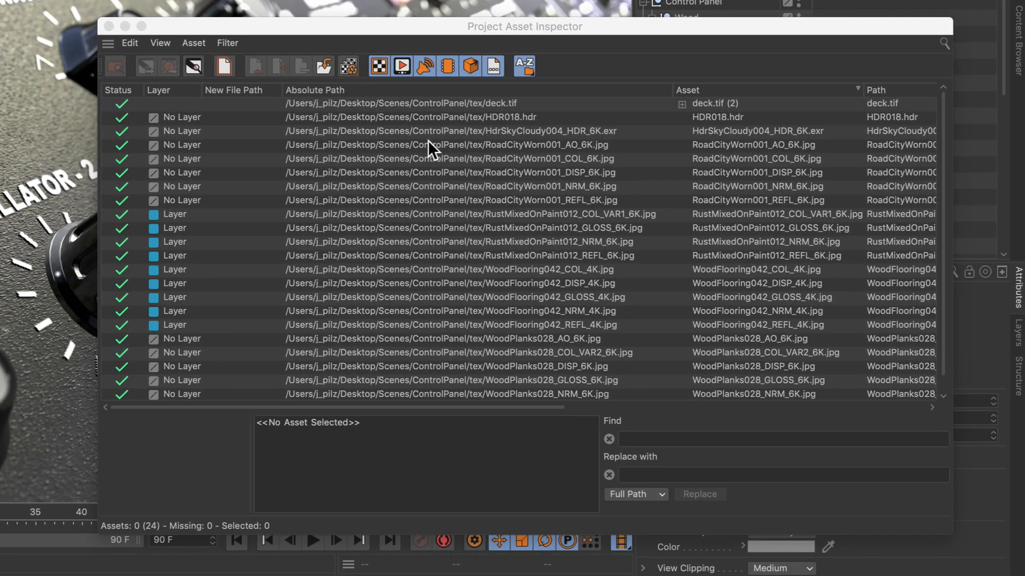
mouse_move(455, 147)
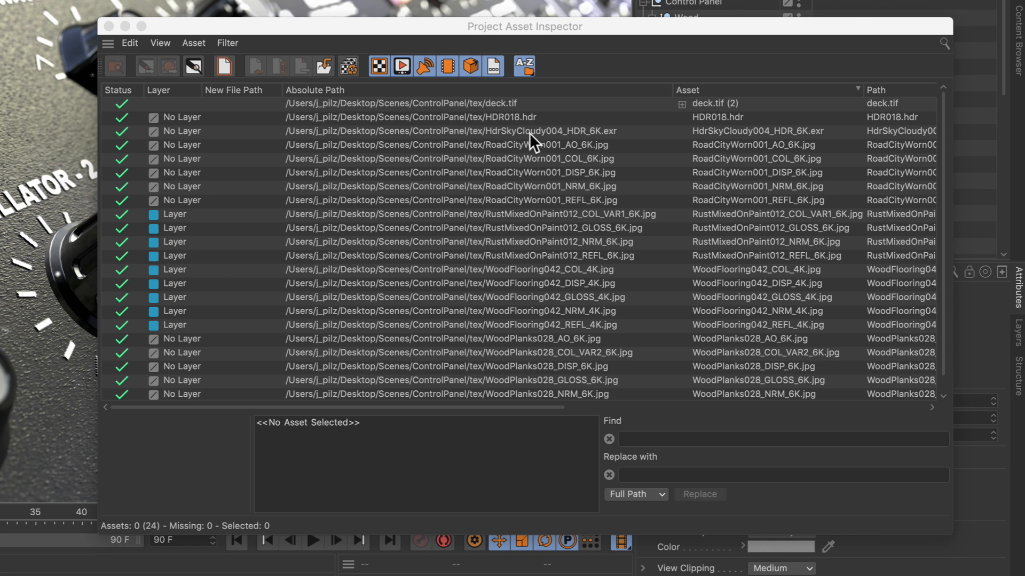
mouse_move(465, 185)
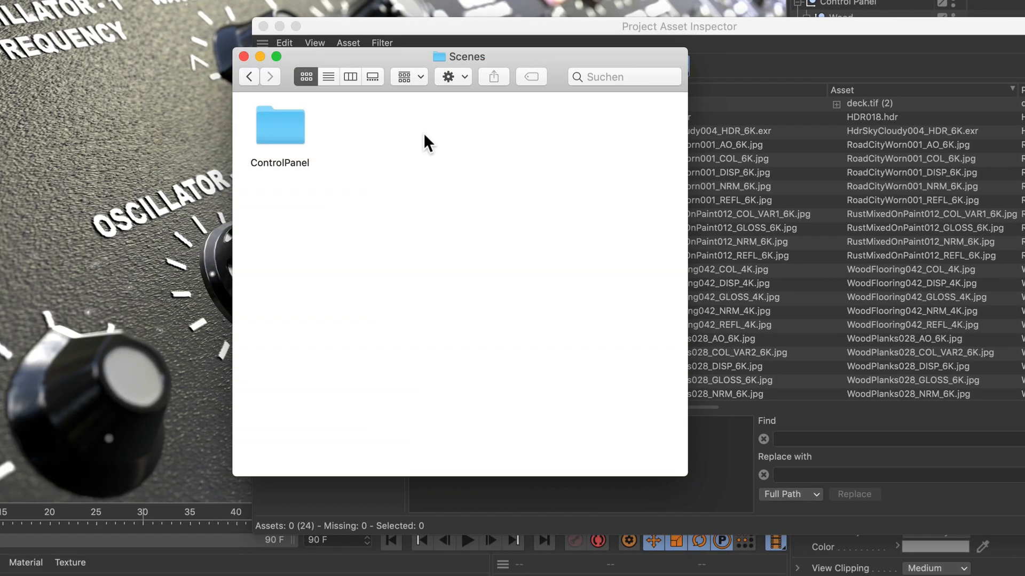
mouse_move(358, 173)
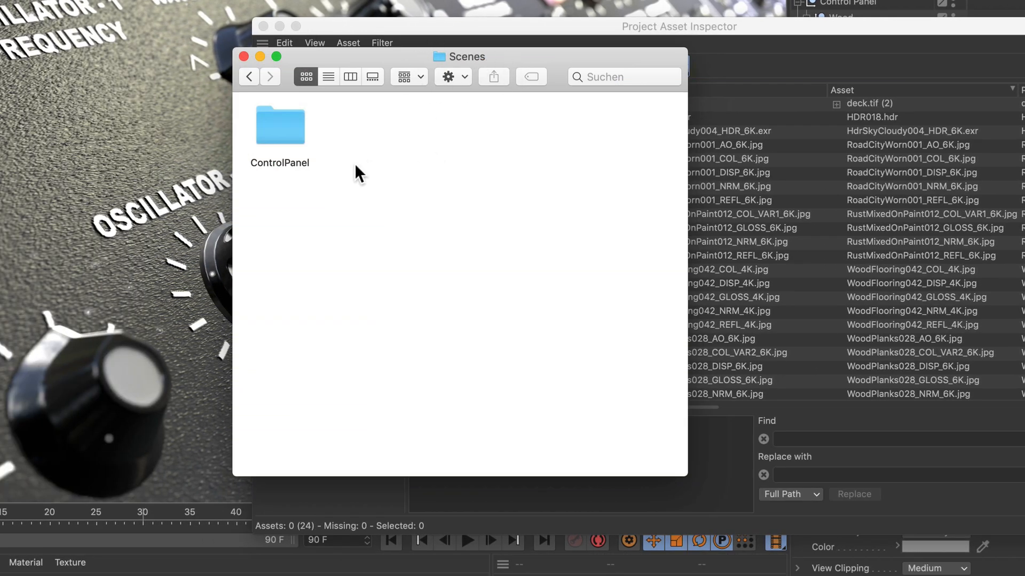
mouse_move(265, 160)
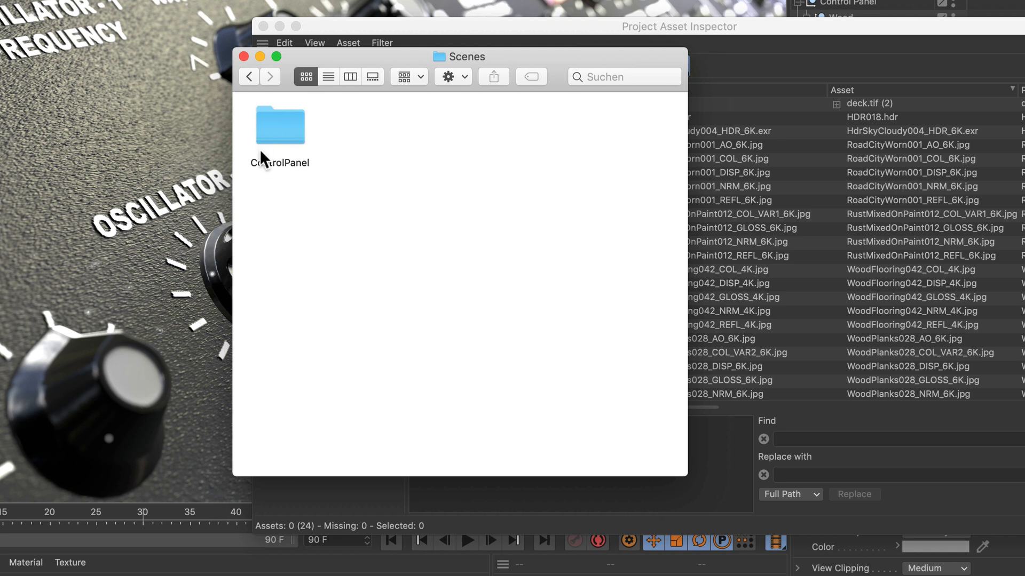
mouse_move(281, 134)
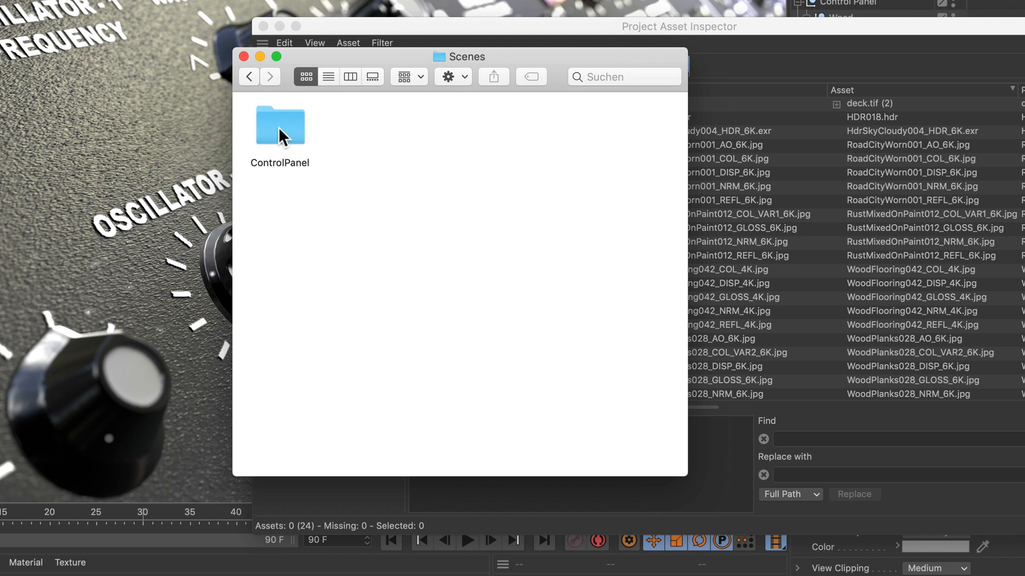
Step: Browse into ControlPanel/tex to view the copied texture and HDR files
double_click(280, 125)
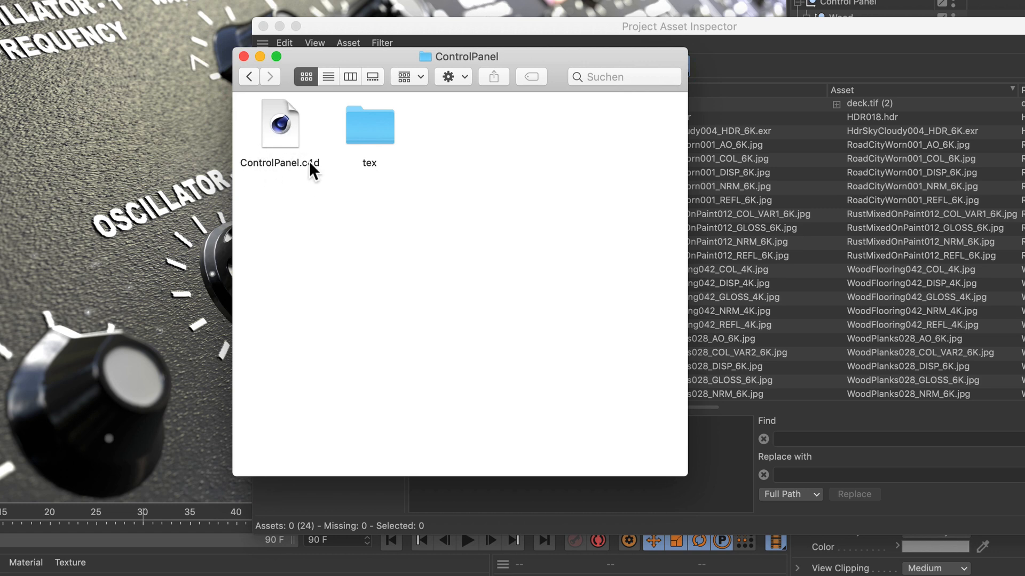
left_click(369, 125)
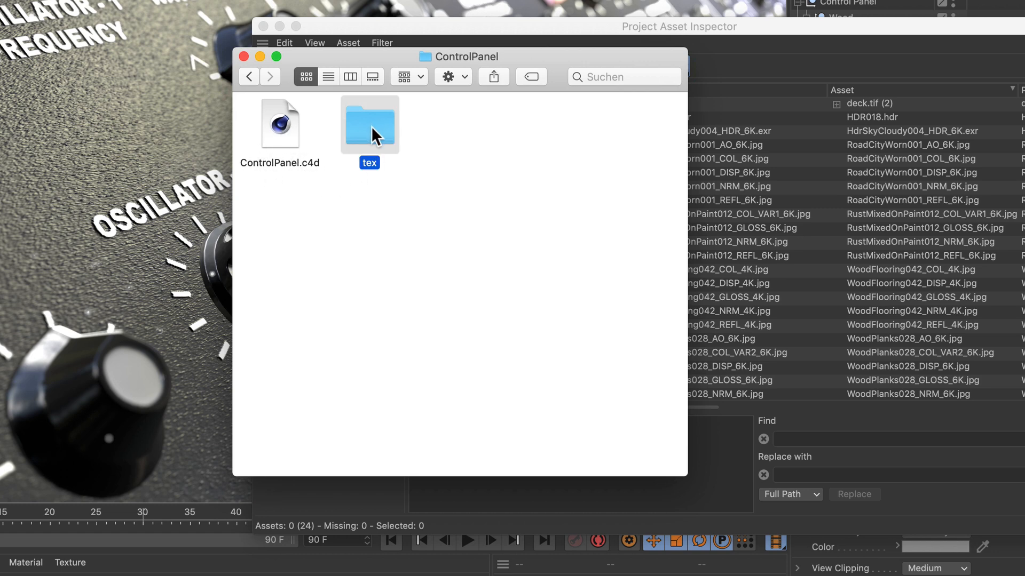
double_click(368, 124)
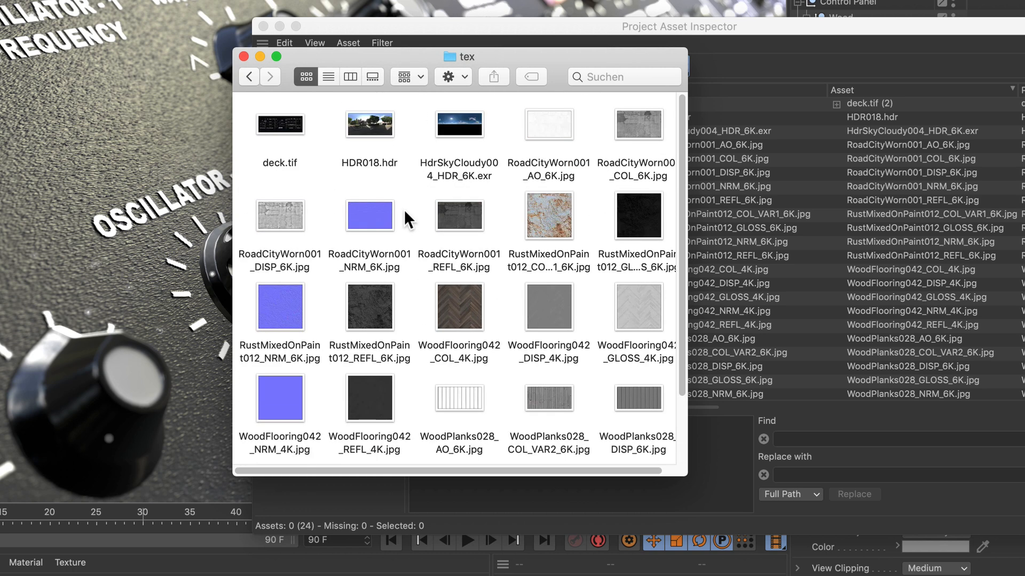
mouse_move(397, 232)
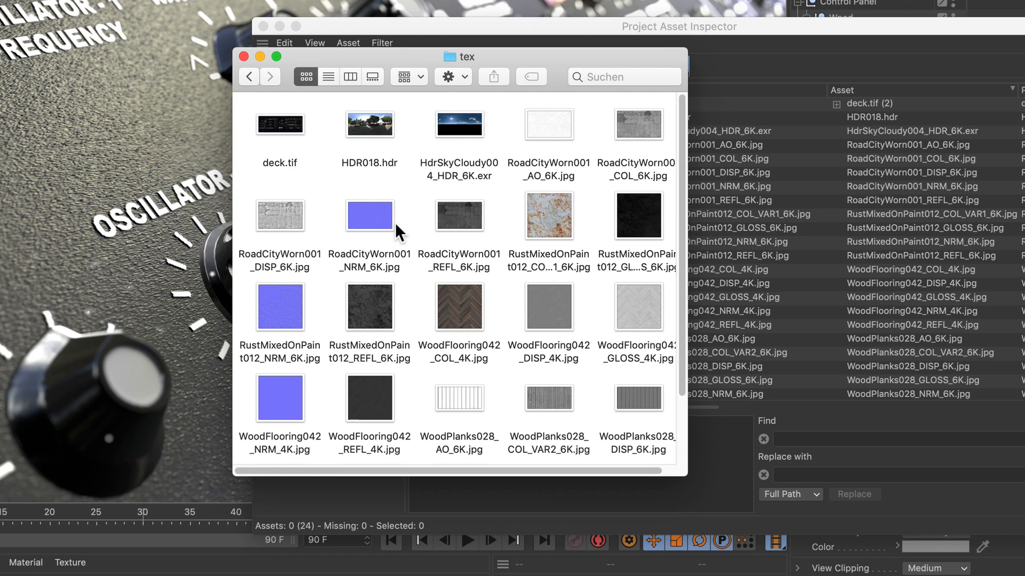